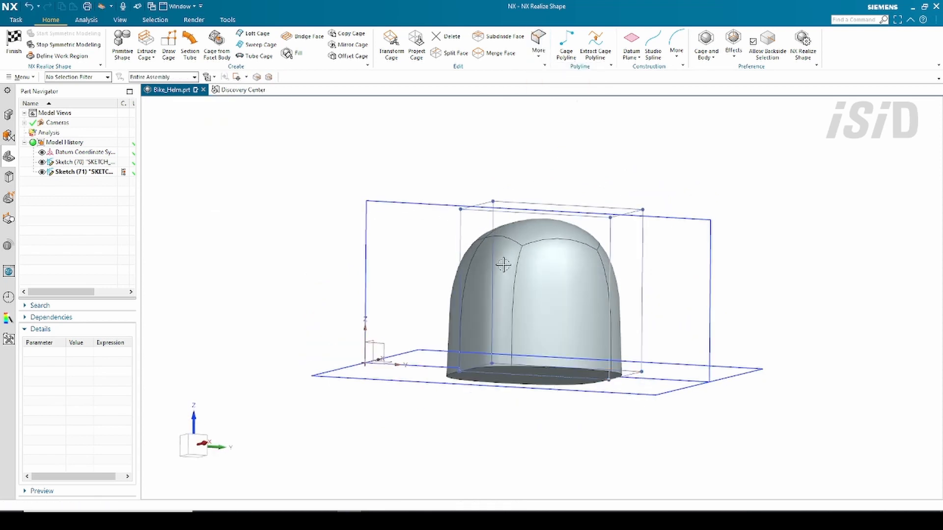
- Select cage faces and begin a Transform Cage to lengthen and flatten the dome
{"action": "left_click", "coordinate": [390, 45]}
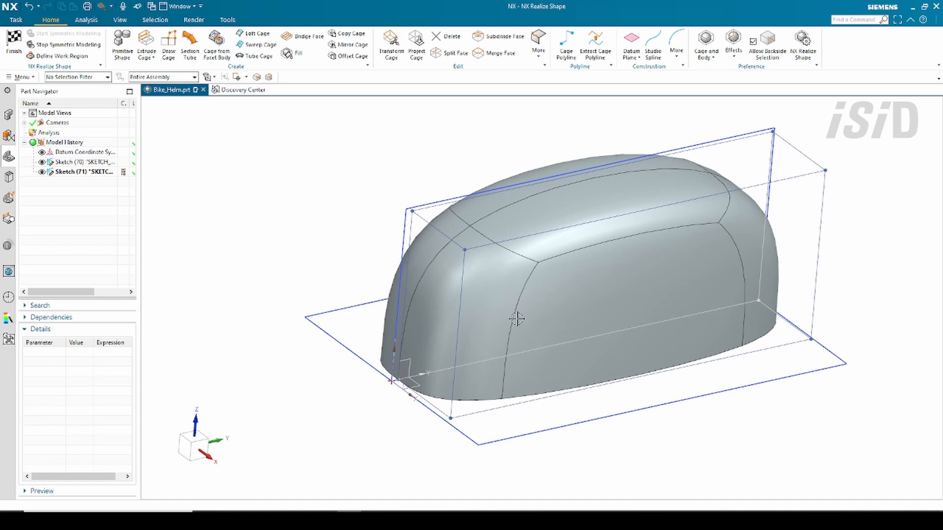
{"action": "left_click", "coordinate": [390, 44]}
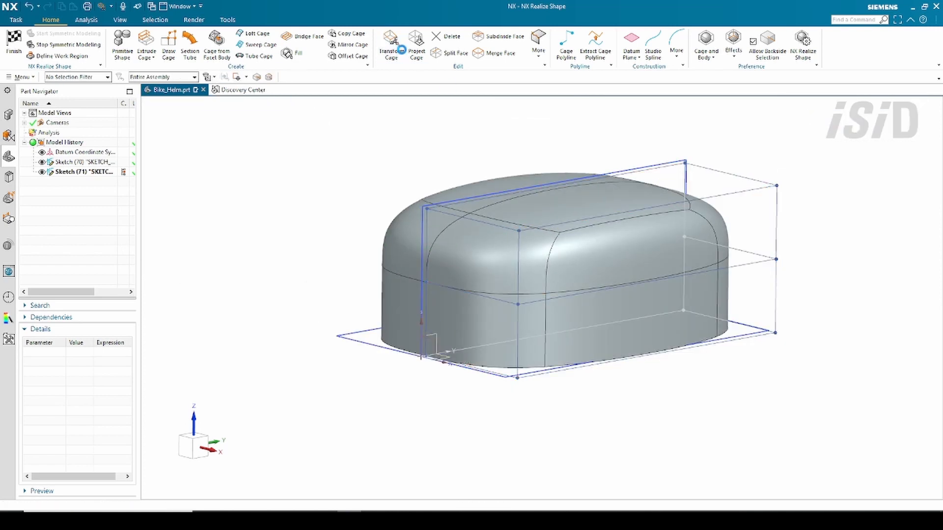
{"action": "left_click", "coordinate": [390, 45]}
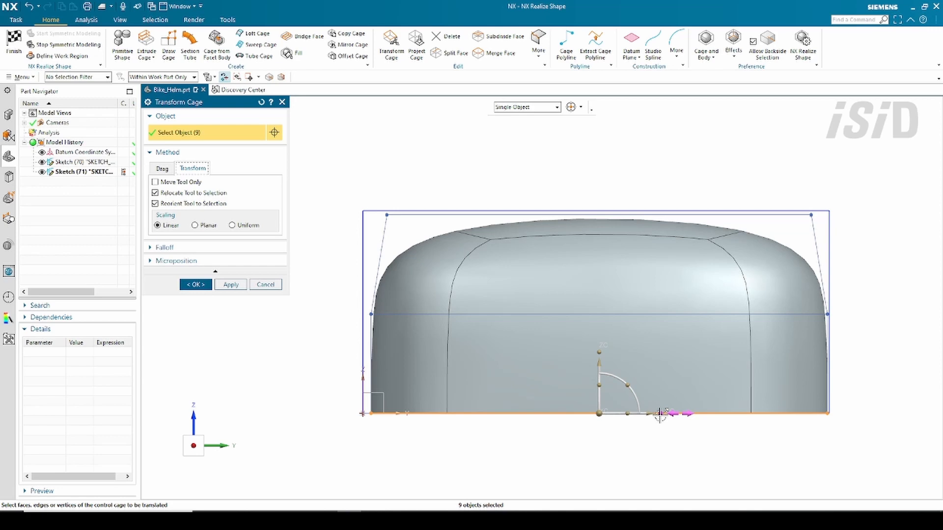
- Pull the selected cage edges outward to bulge the side profile, checking from another angle
{"action": "left_click_drag", "start_coordinate": [601, 301], "coordinate": [640, 292]}
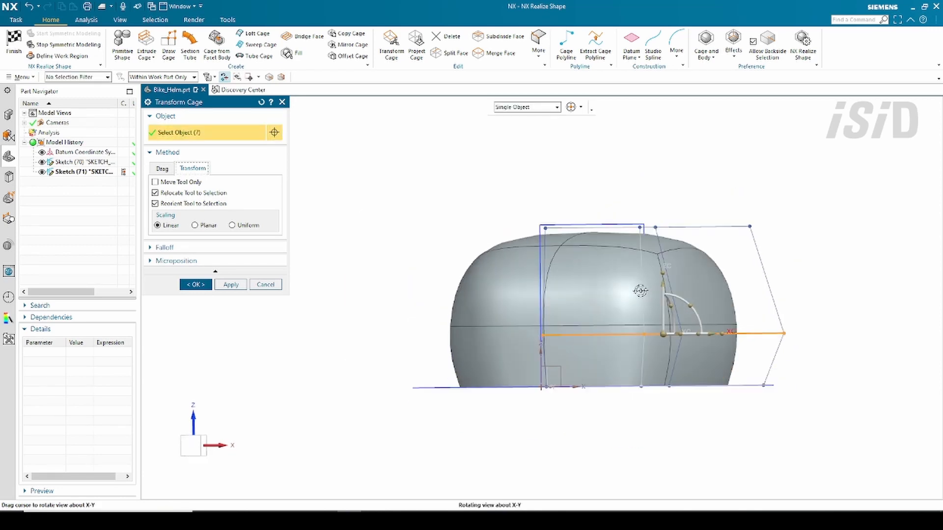
{"action": "left_click_drag", "start_coordinate": [640, 291], "coordinate": [469, 213]}
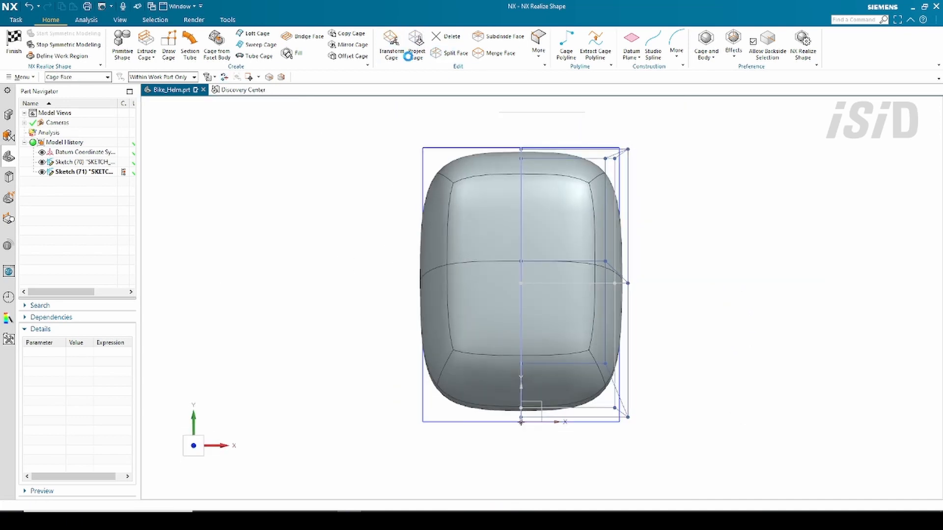
{"action": "left_click", "coordinate": [390, 45]}
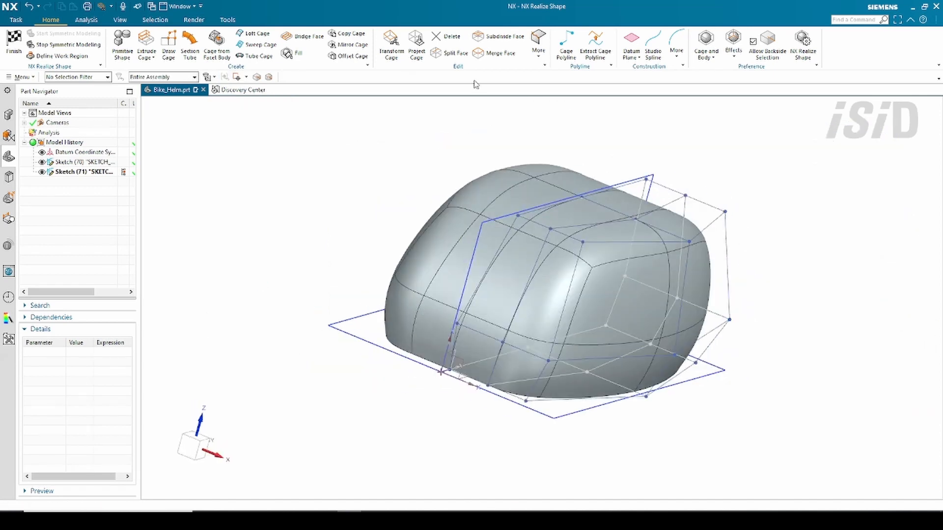
- Move cage vertices to taper the body into a lower, egg-like dome and select its top points
{"action": "left_click", "coordinate": [390, 45]}
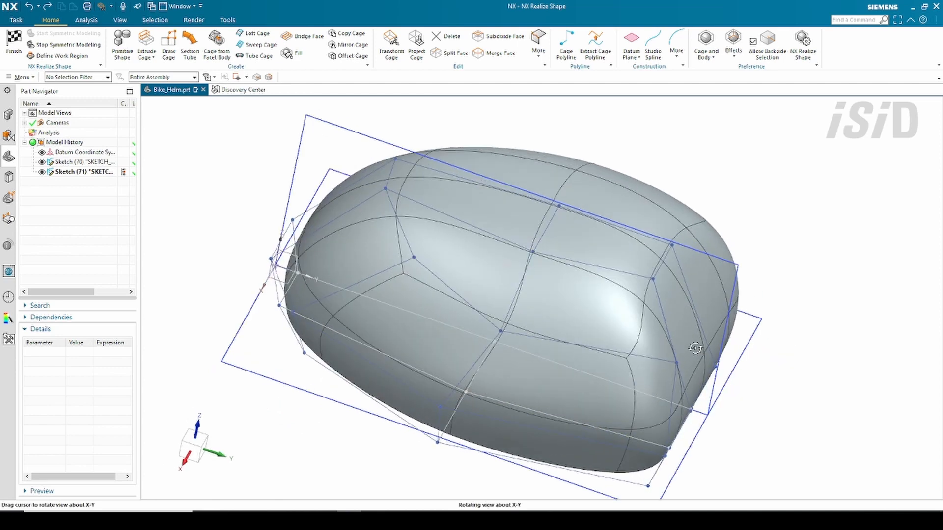
{"action": "left_click", "coordinate": [390, 45]}
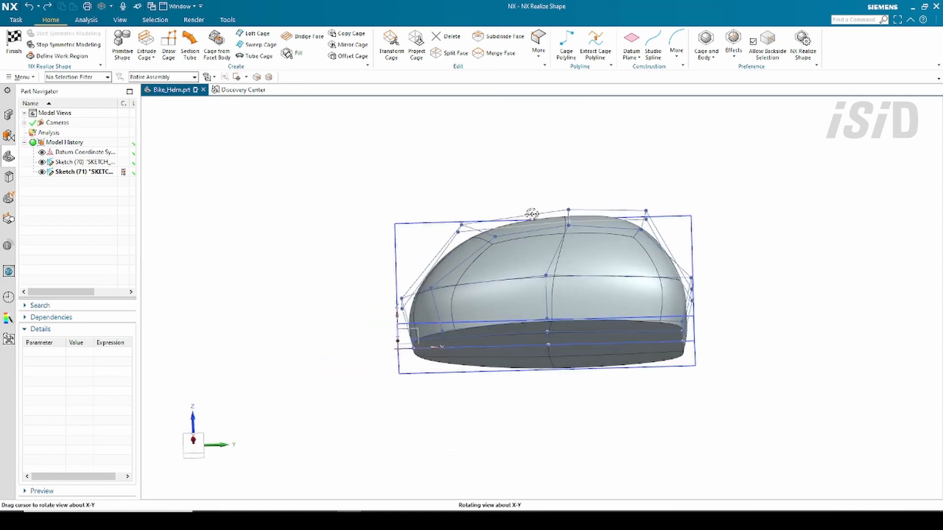
{"action": "left_click", "coordinate": [390, 45]}
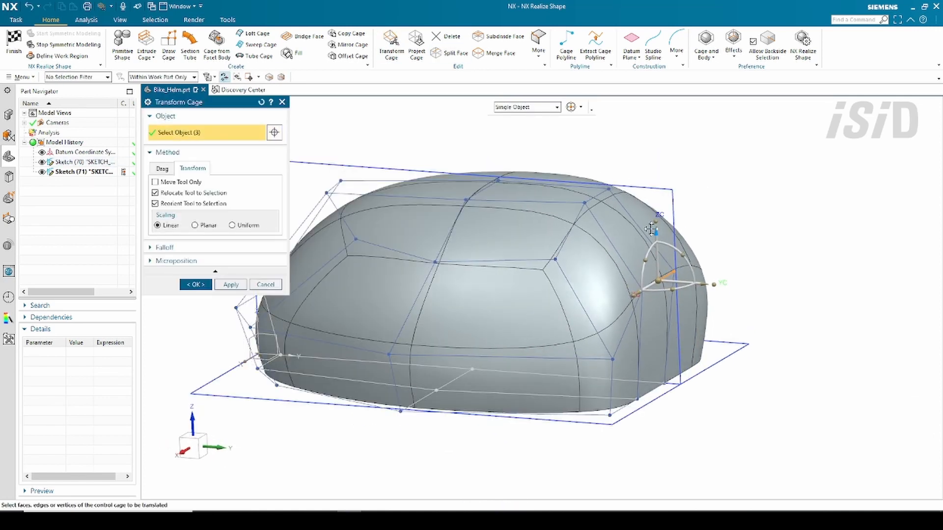
- Drag the top cage vertices to smooth the crown curvature and finish the transform
{"action": "left_click_drag", "start_coordinate": [652, 228], "coordinate": [760, 376]}
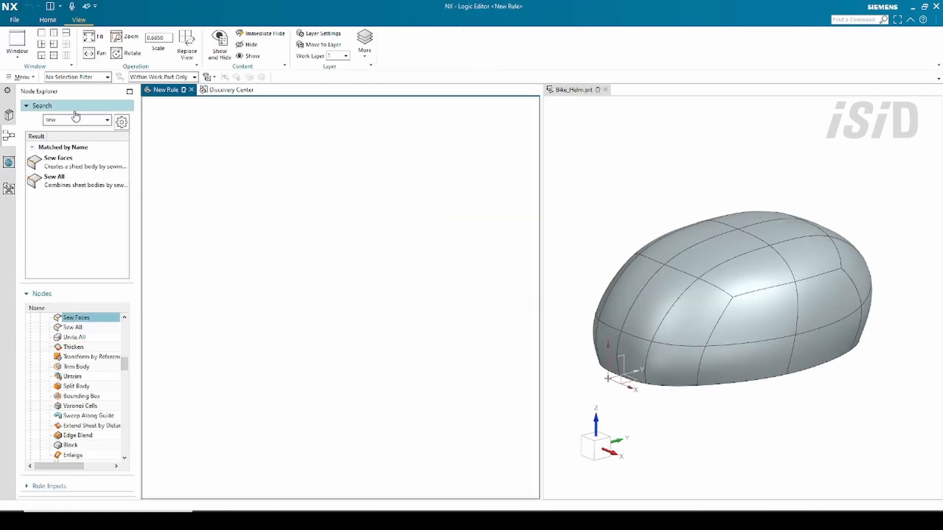
- Add Select Face, Sew Faces and Hexagonal Grid nodes and apply them to the body's 32 faces
{"action": "type", "text": "face"}
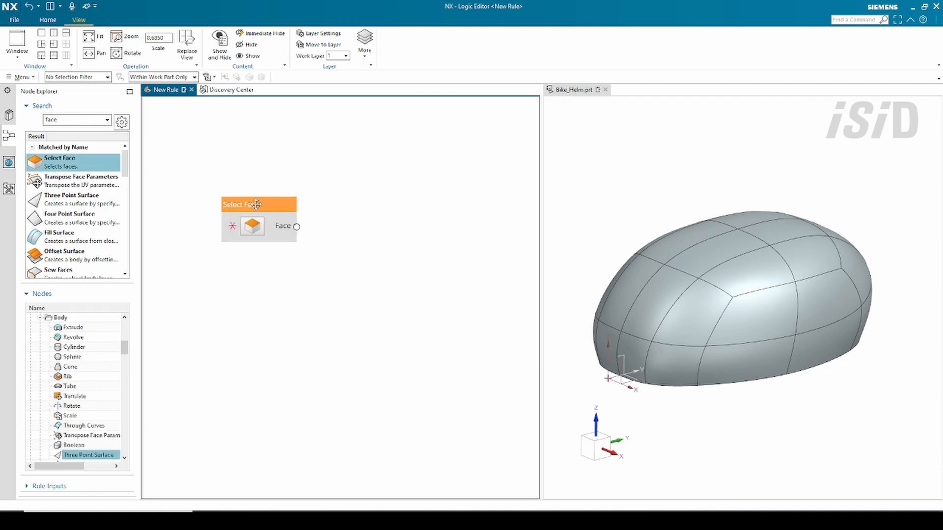
{"action": "type", "text": "sew"}
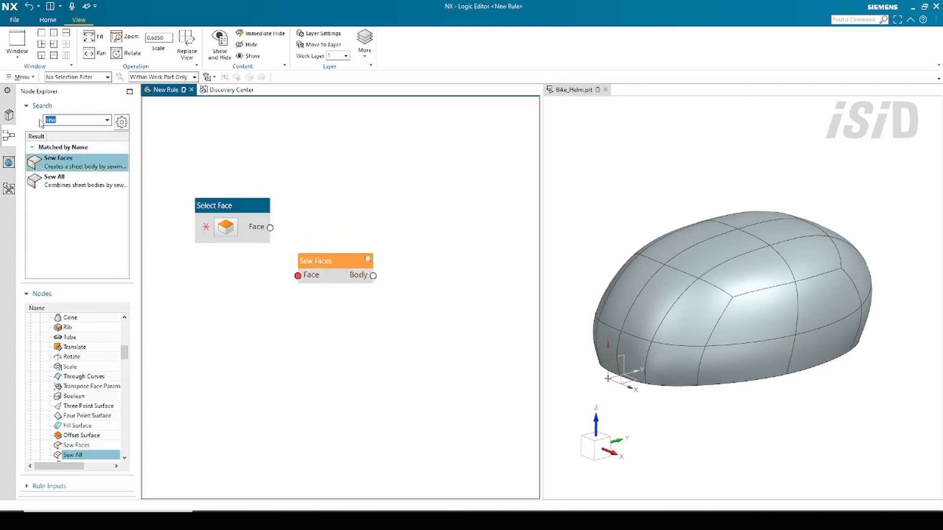
{"action": "type", "text": "hex"}
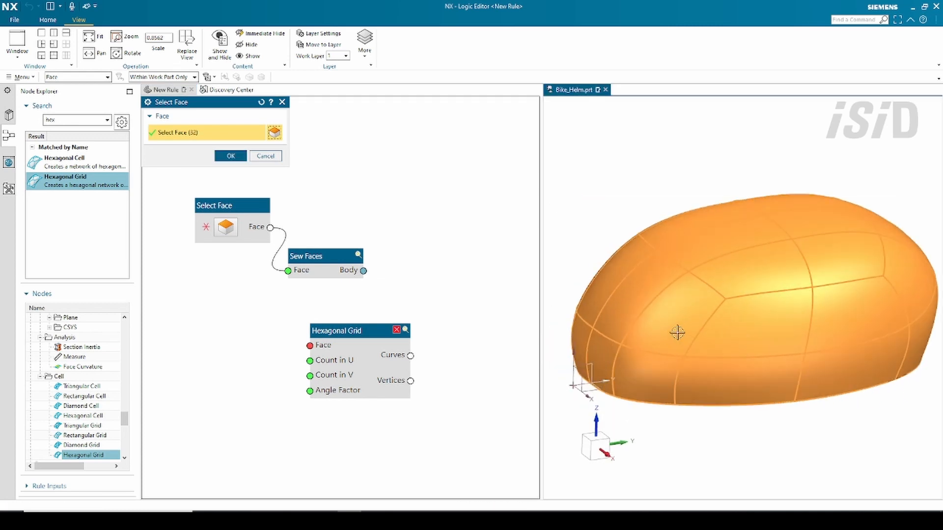
{"action": "left_click", "coordinate": [229, 156]}
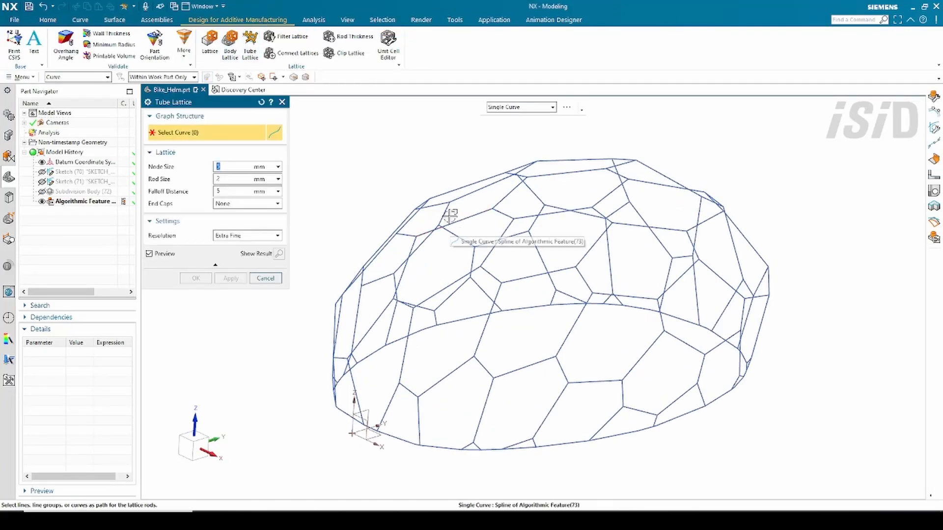
- Create a Tube Lattice from the 156 hexagonal grid curves
{"action": "left_click", "coordinate": [451, 215]}
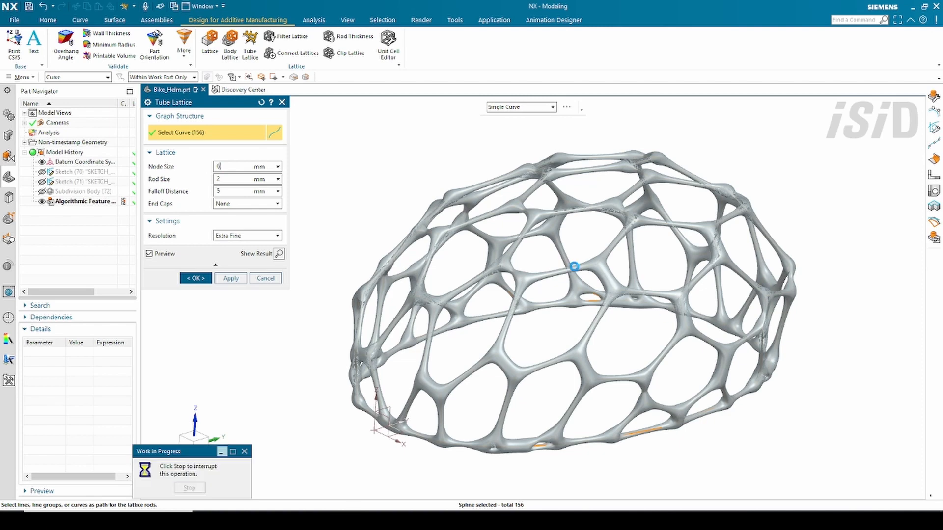
{"action": "left_click", "coordinate": [246, 235]}
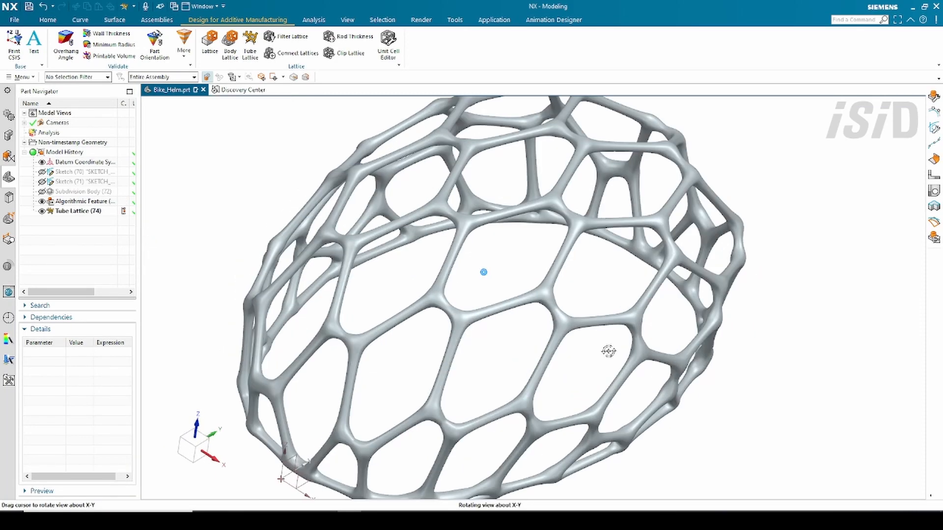
- Offset the body faces and thicken the 32 faces by 1 to form an inner shell
{"action": "left_click", "coordinate": [347, 19]}
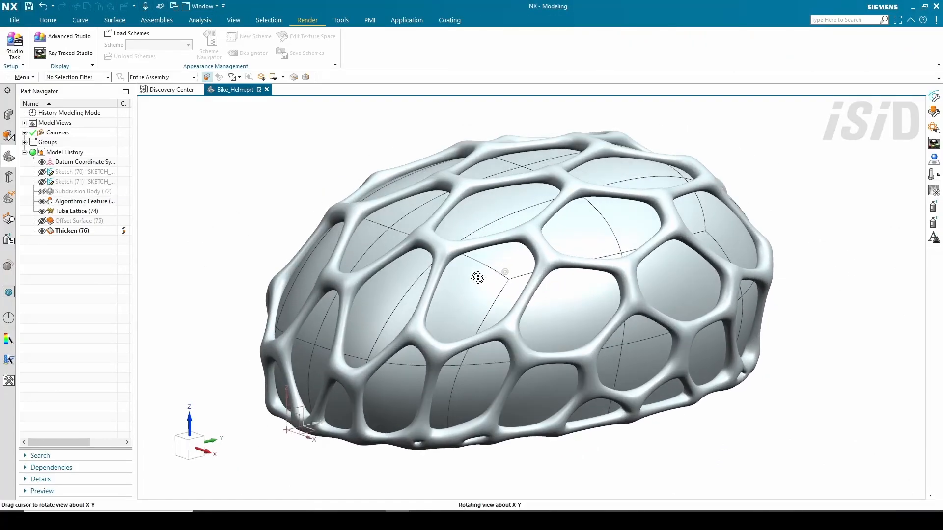
{"action": "left_click_drag", "start_coordinate": [478, 277], "coordinate": [402, 263]}
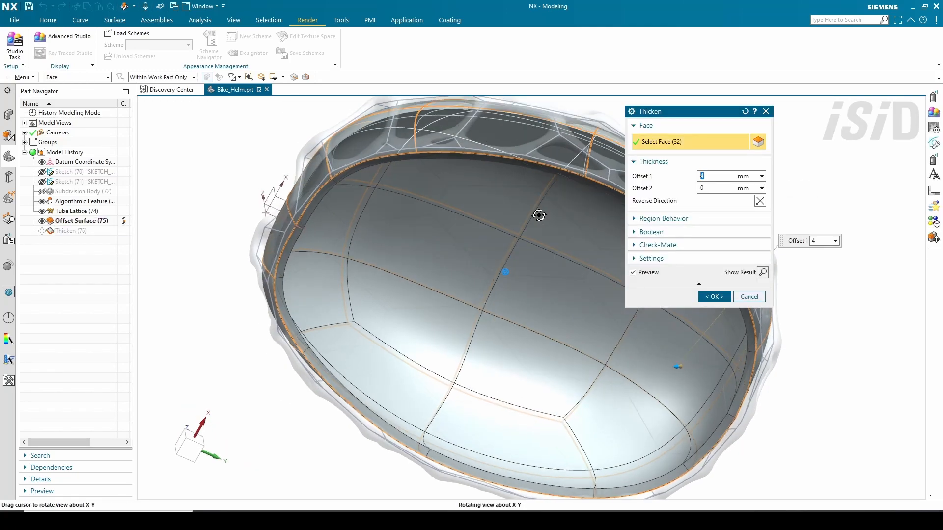
{"action": "left_click", "coordinate": [713, 297]}
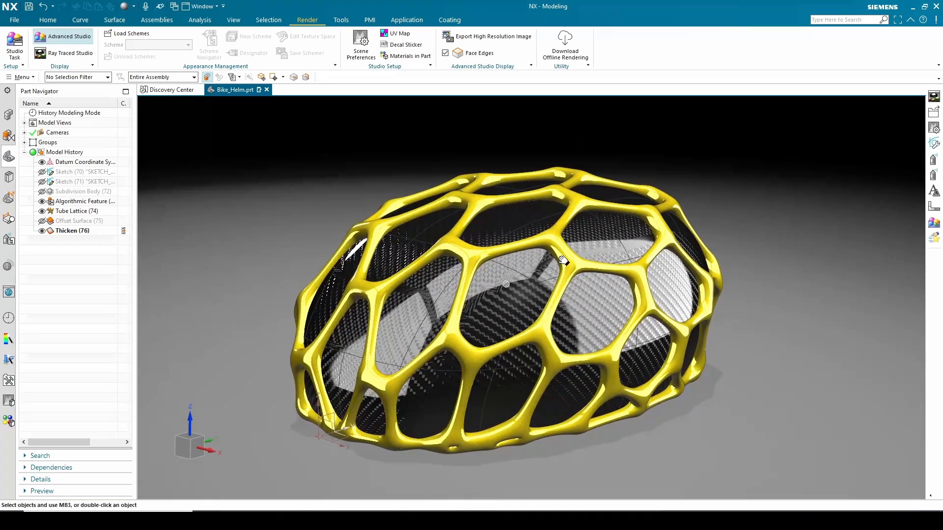
- Delete unused materials from Materials in Part and launch Ray Traced Studio
{"action": "left_click", "coordinate": [409, 56]}
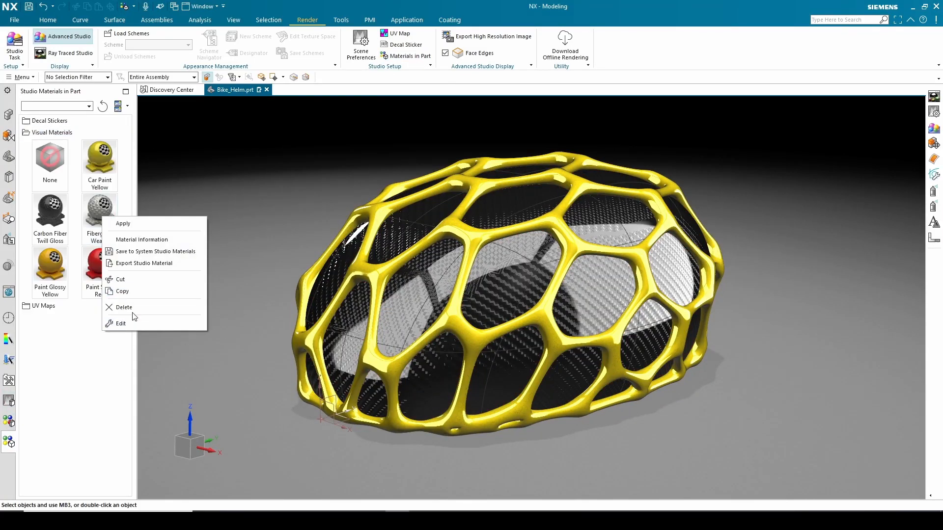
{"action": "left_click", "coordinate": [124, 308]}
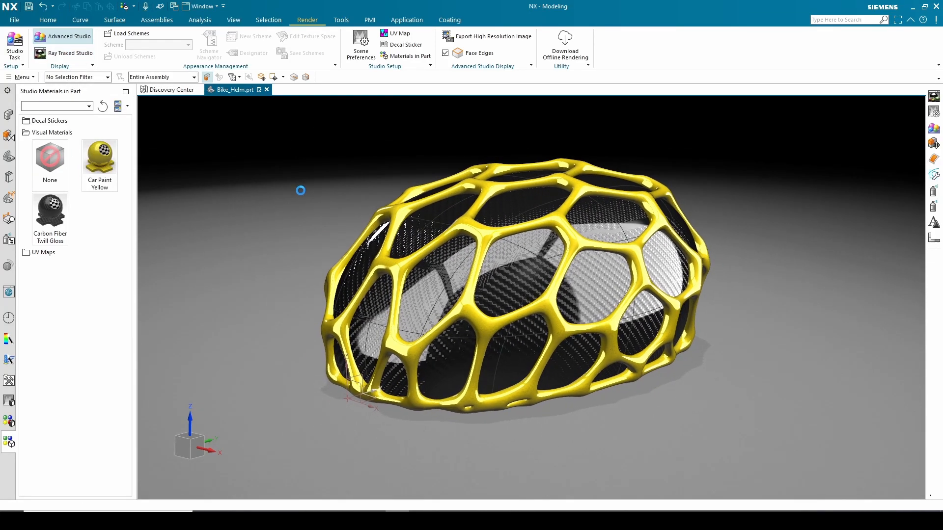
{"action": "left_click", "coordinate": [70, 53]}
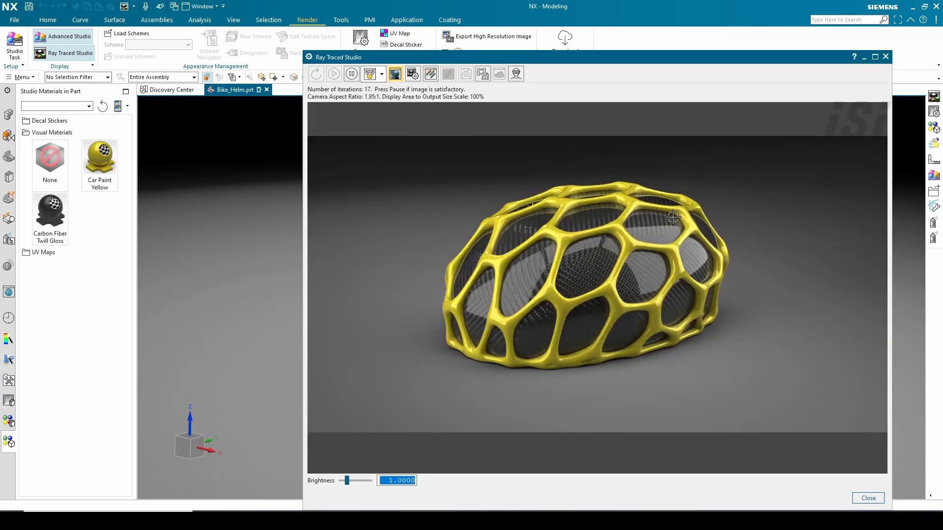
{"action": "mouse_move", "coordinate": [759, 269]}
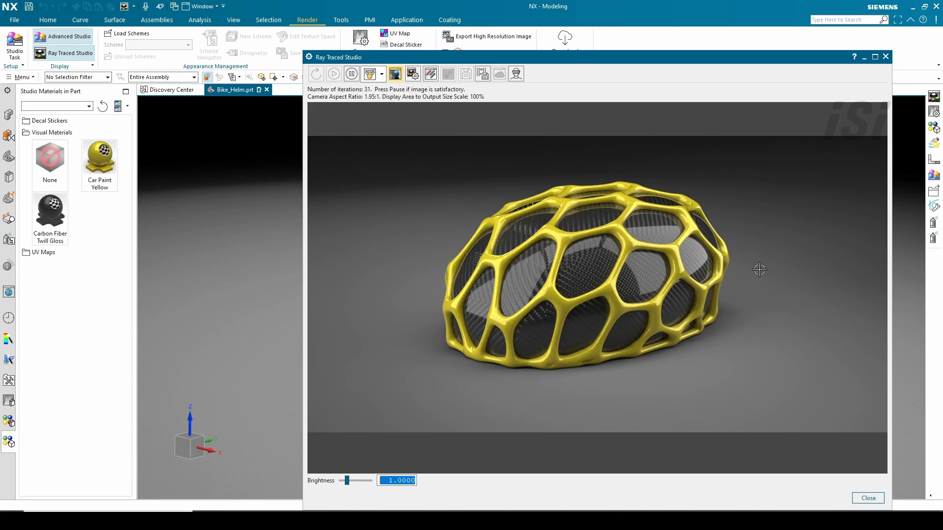